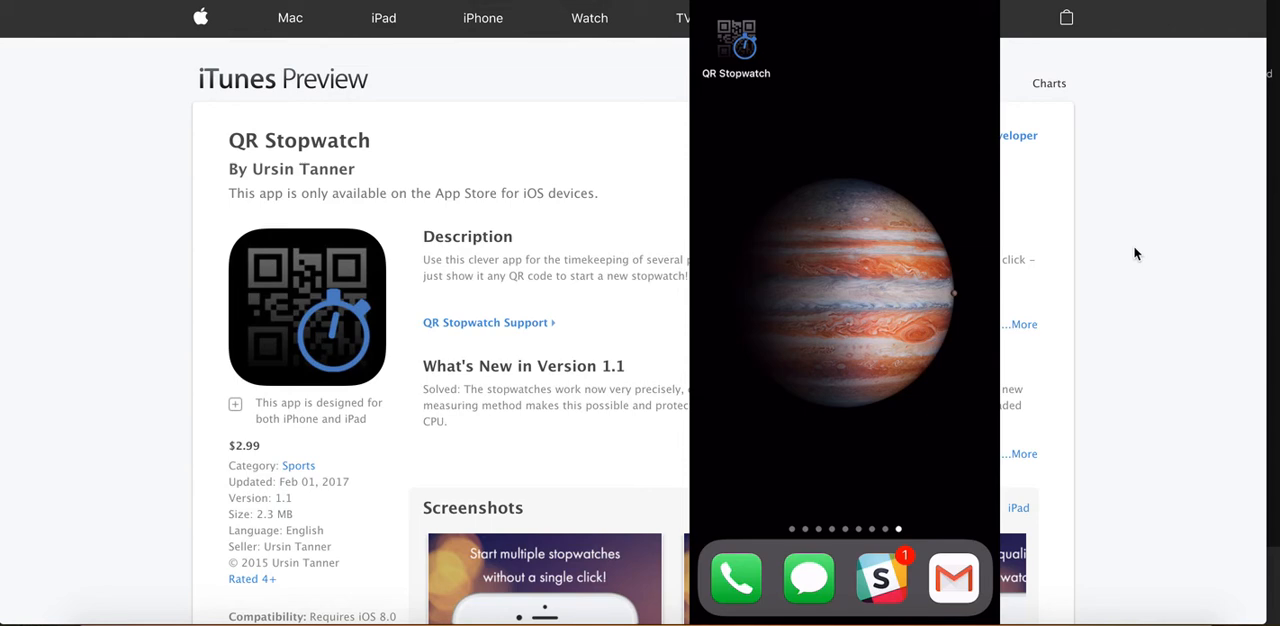
mouse_move(1008, 302)
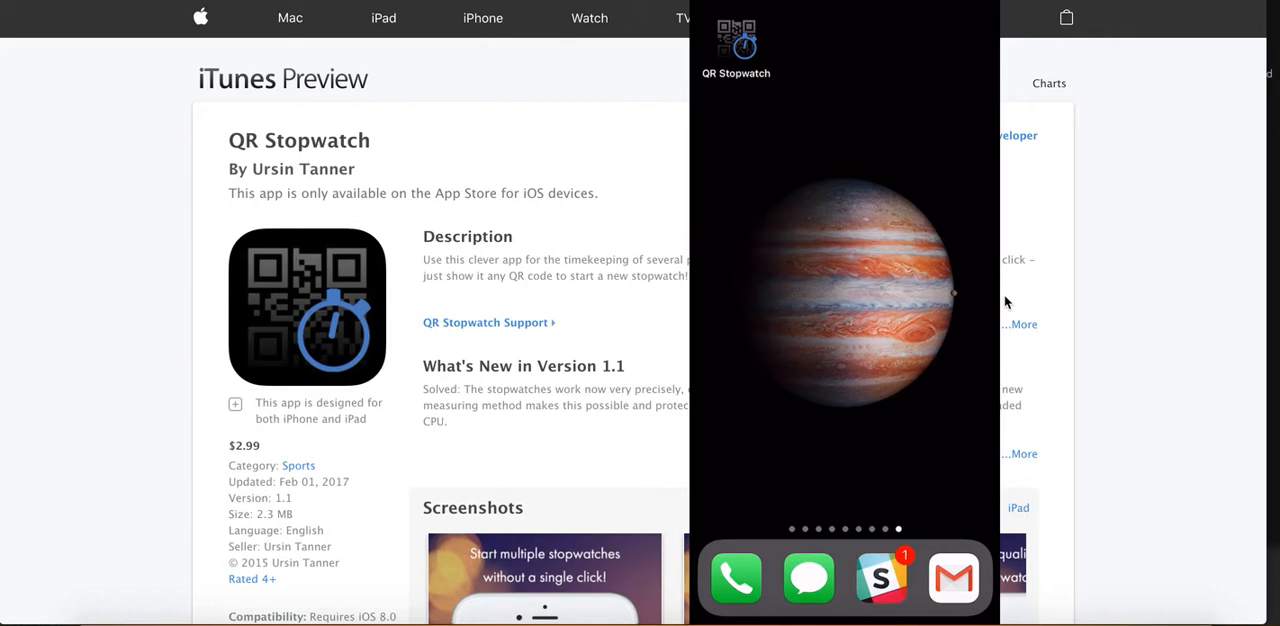
mouse_move(968, 232)
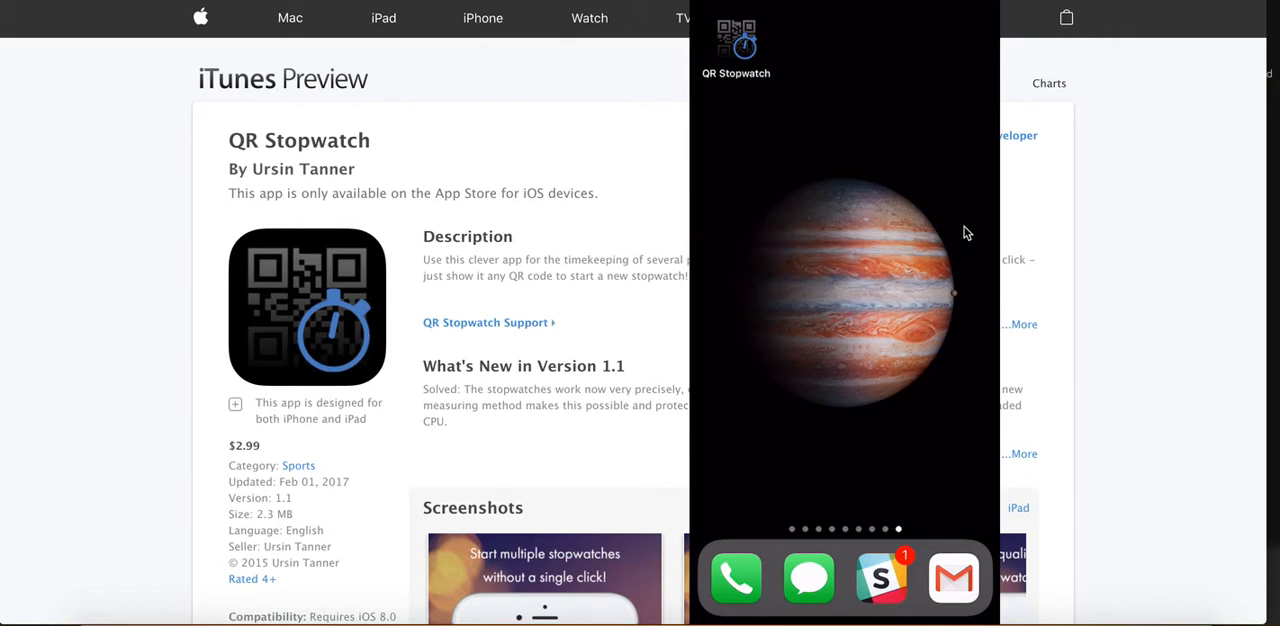
mouse_move(420, 252)
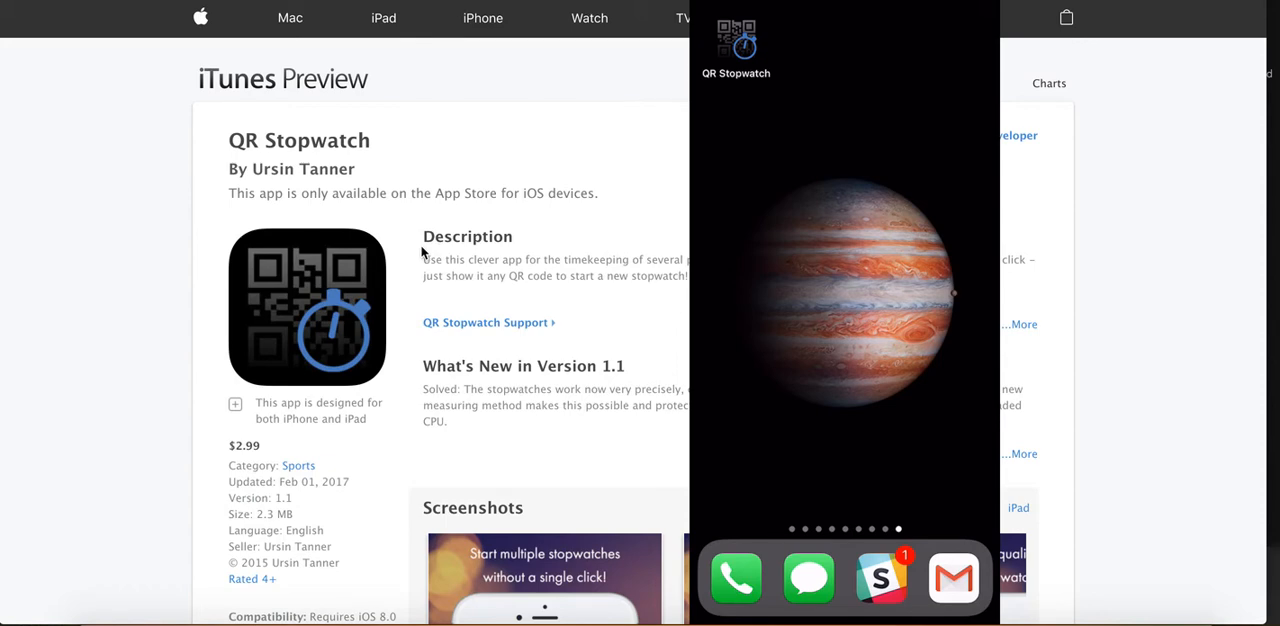
mouse_move(304, 302)
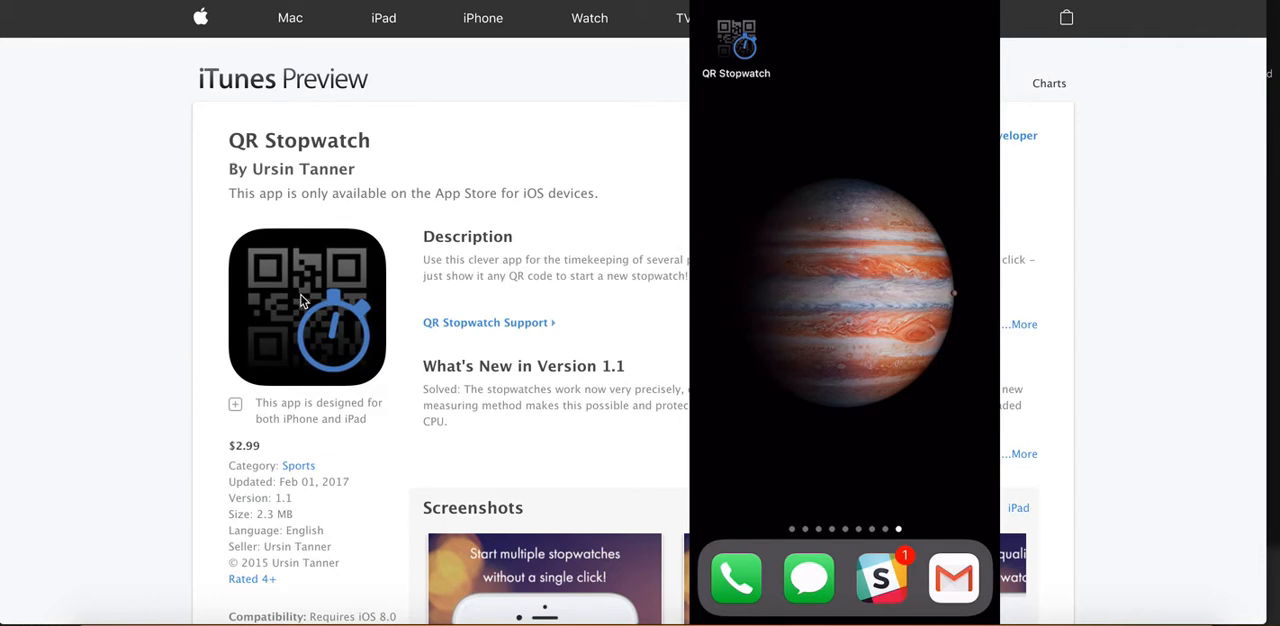
mouse_move(448, 4)
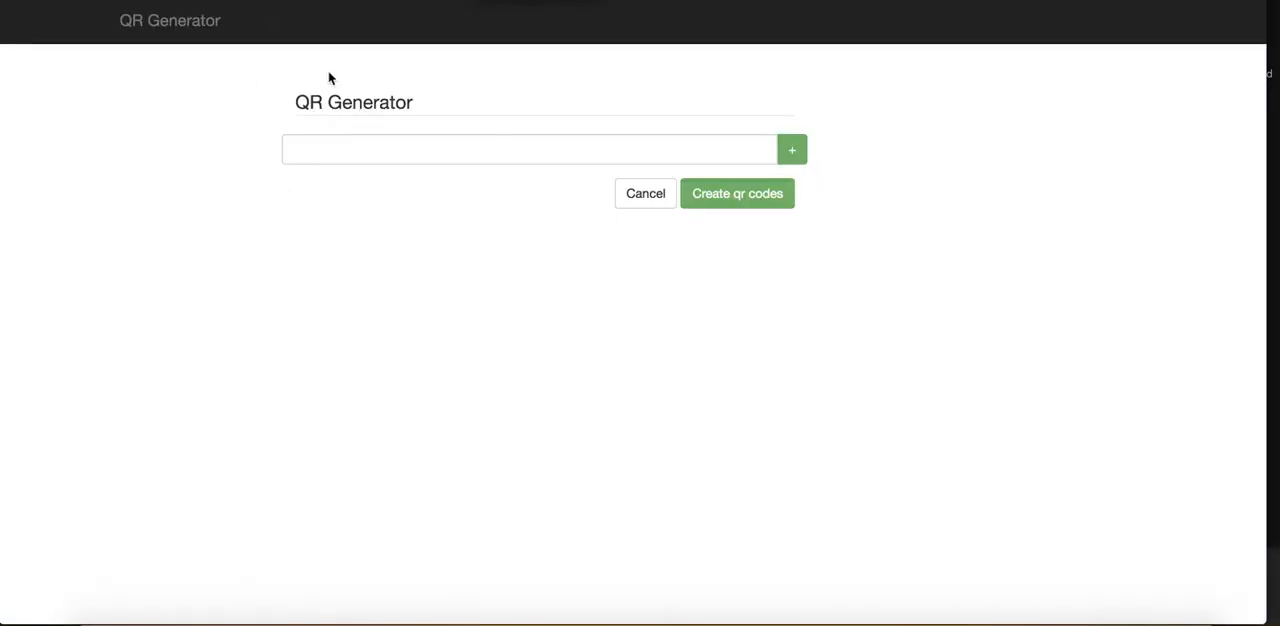
- Enter the first students Jarrod, James and Marion, adding a row after each name
left_click(528, 148)
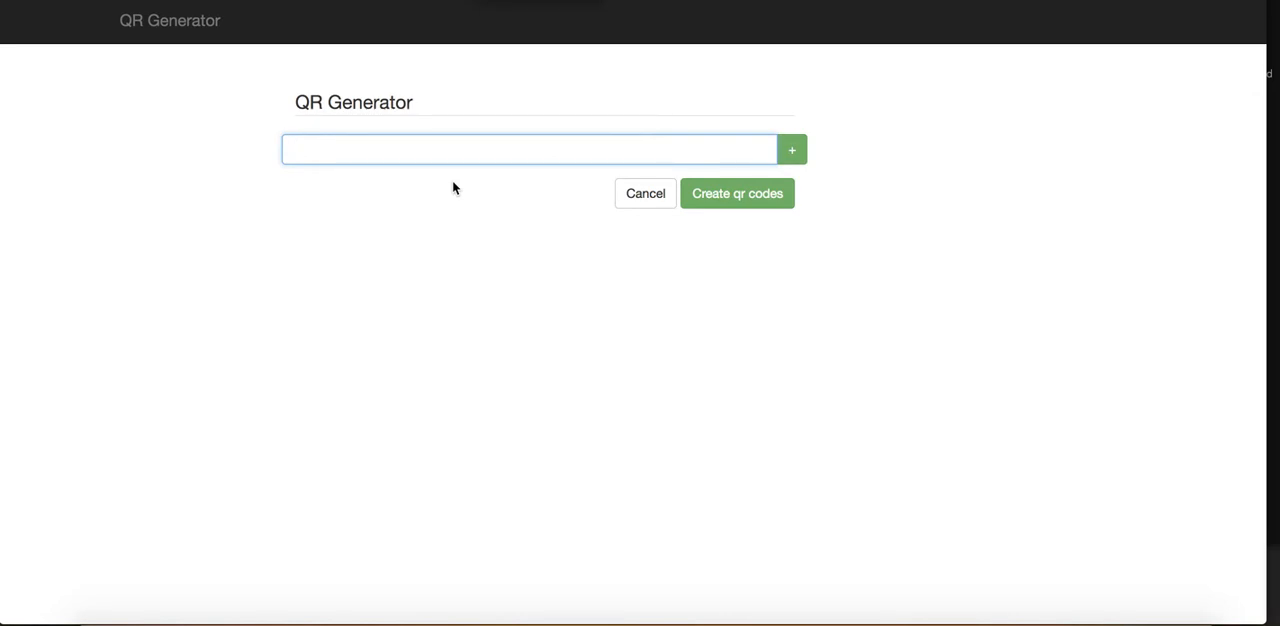
type("Jarrod")
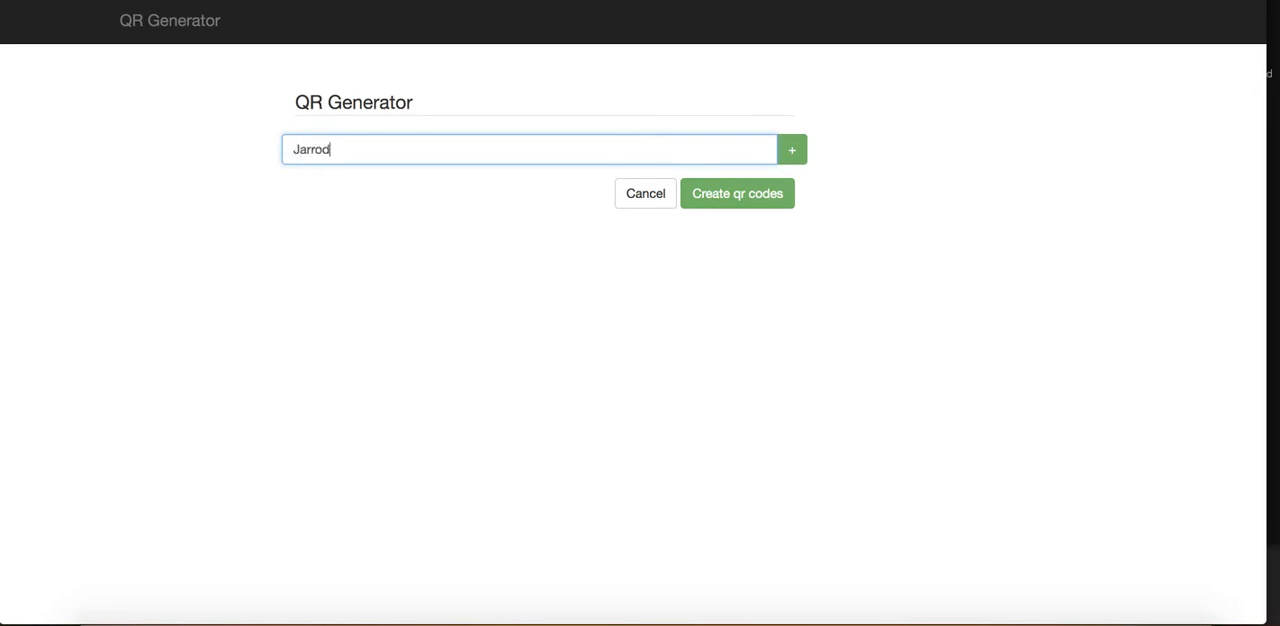
left_click(788, 148)
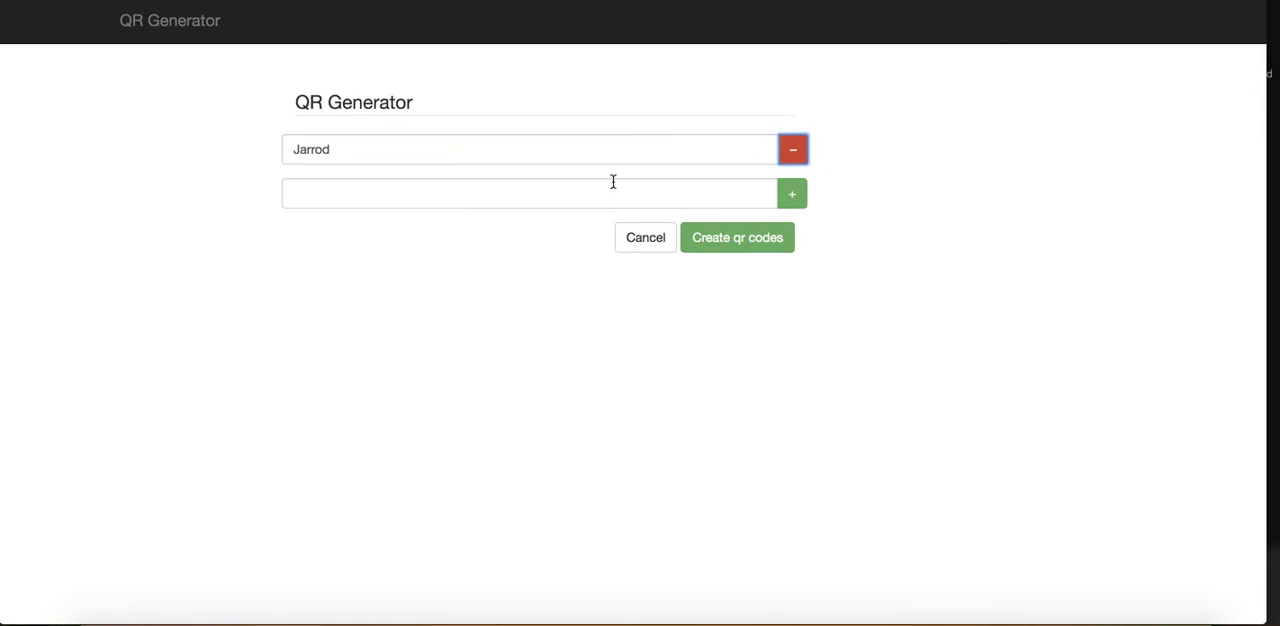
type("James")
type("BEN")
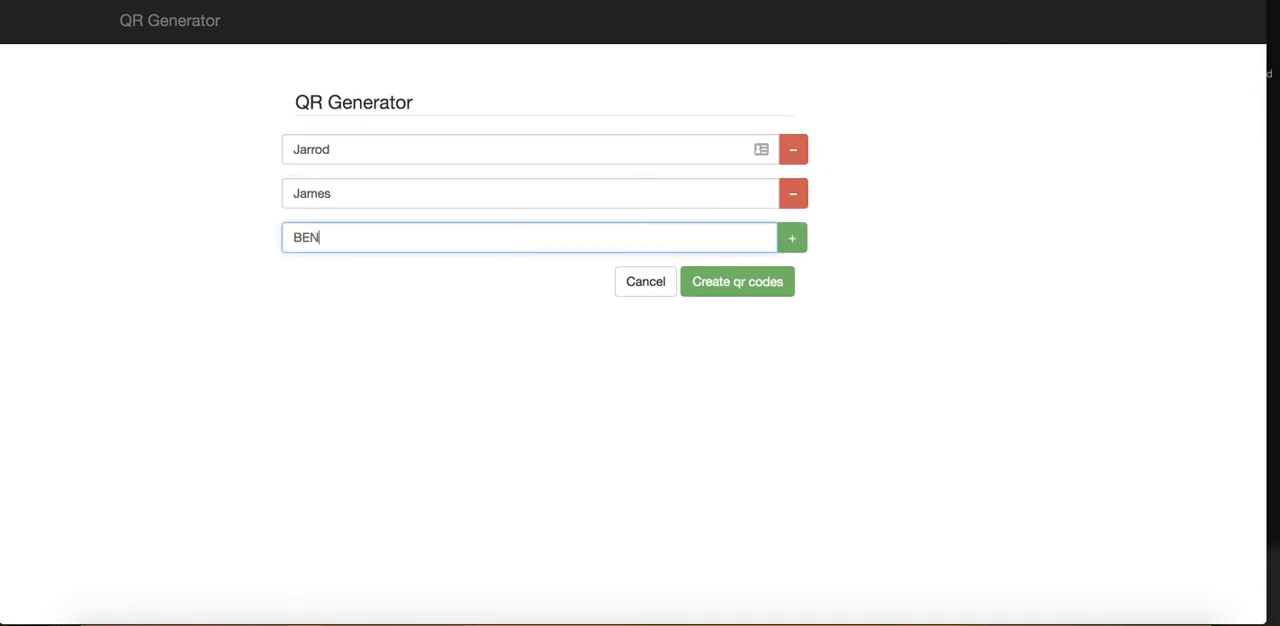
left_click(788, 238)
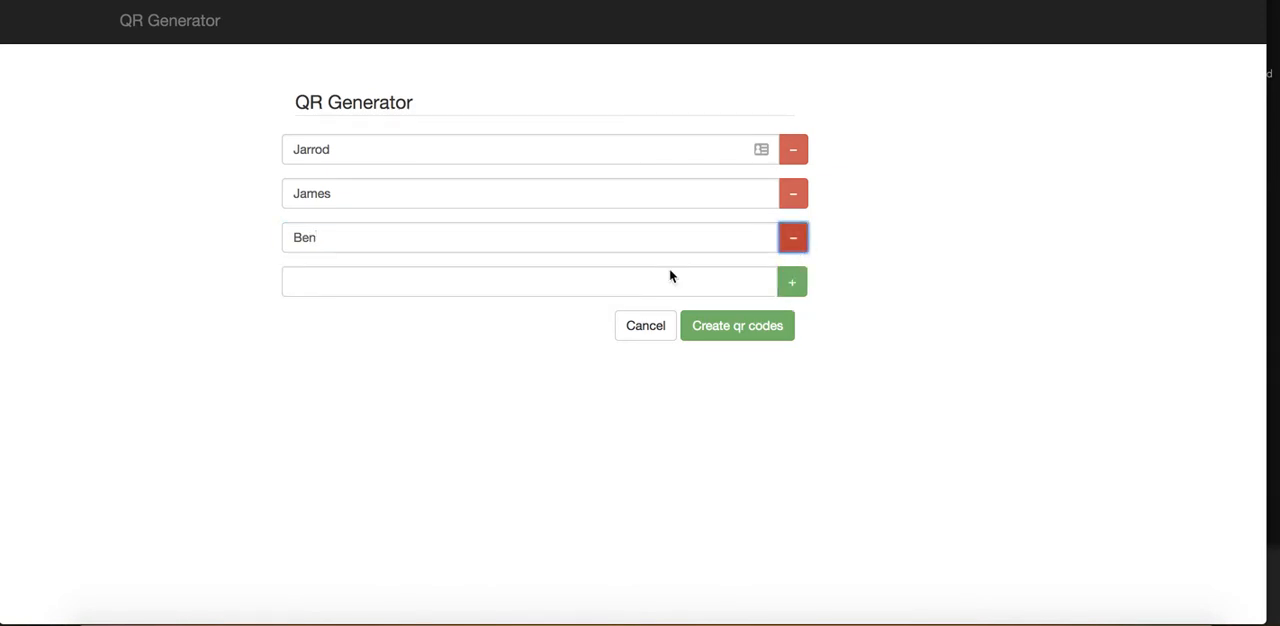
type("Marion")
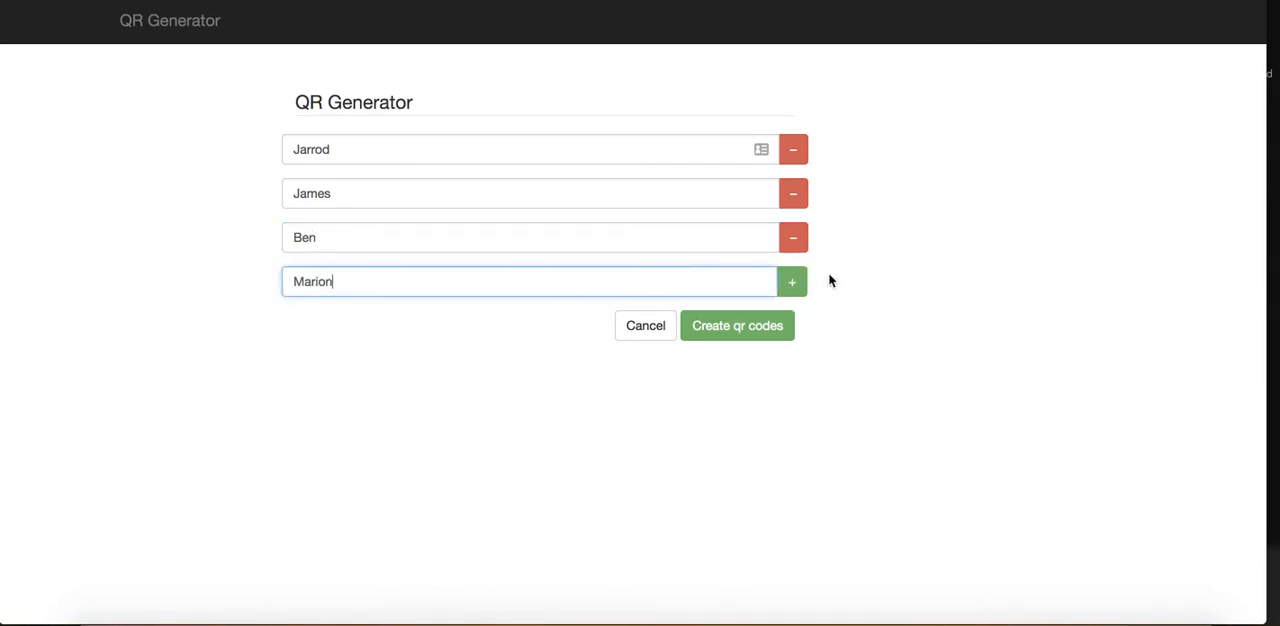
- Add the remaining rows and enter Billie and Sam to complete the seven-student list
left_click(792, 280)
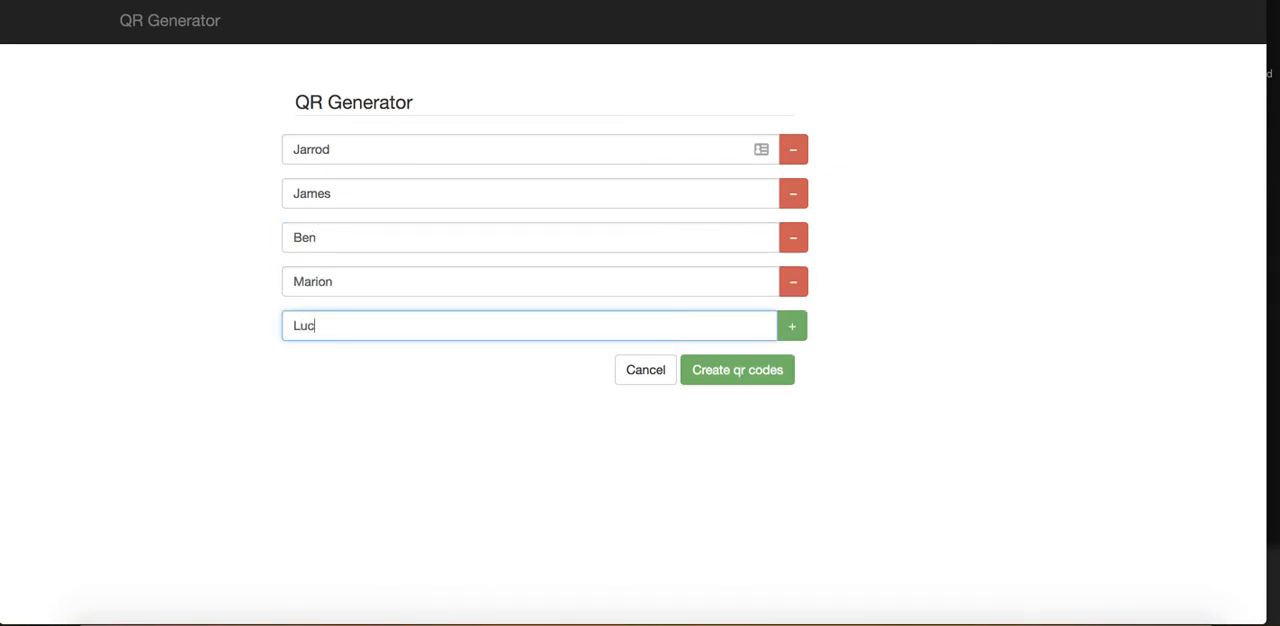
left_click(792, 324)
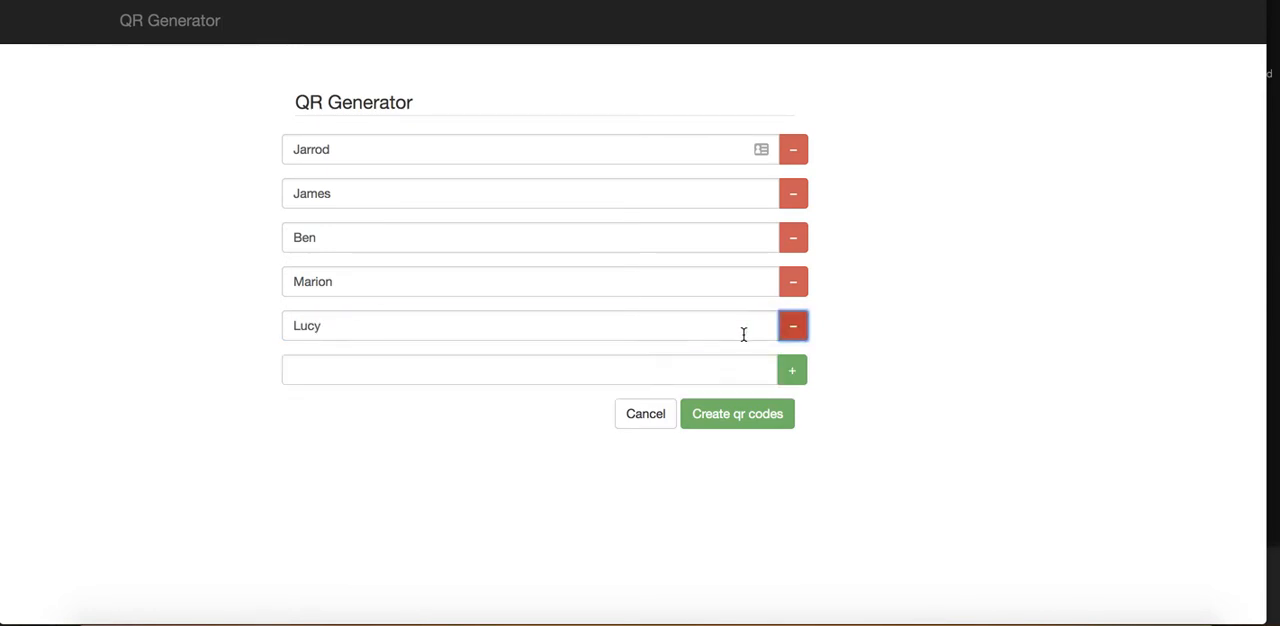
type("Billie")
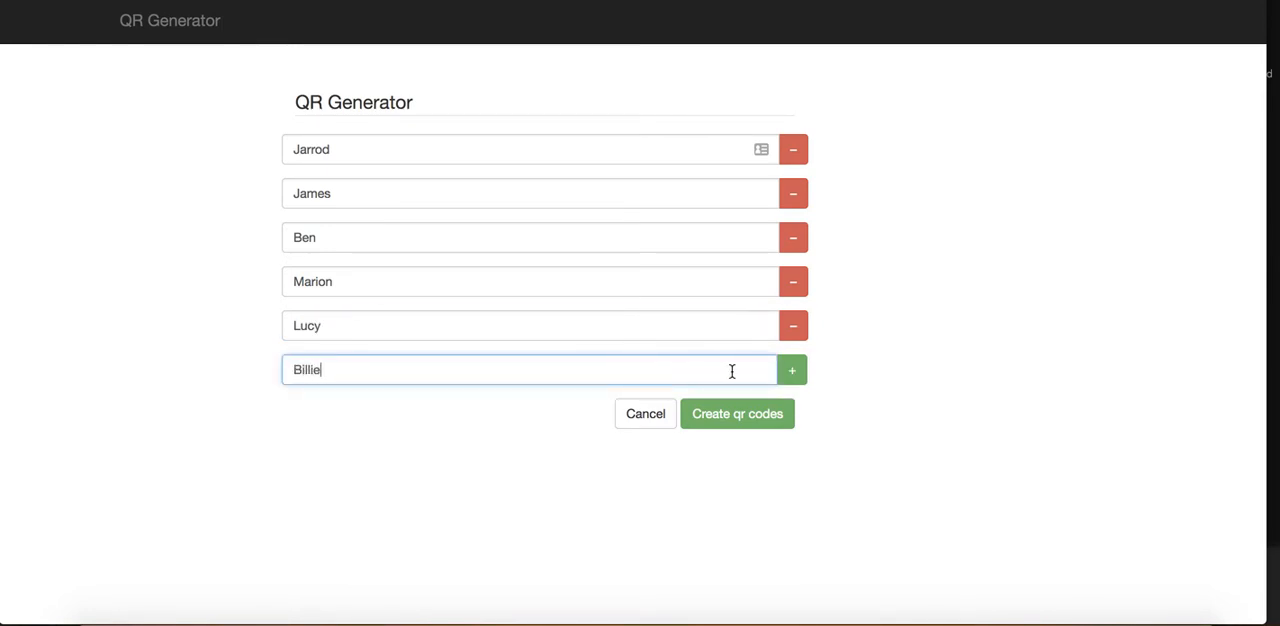
left_click(792, 370)
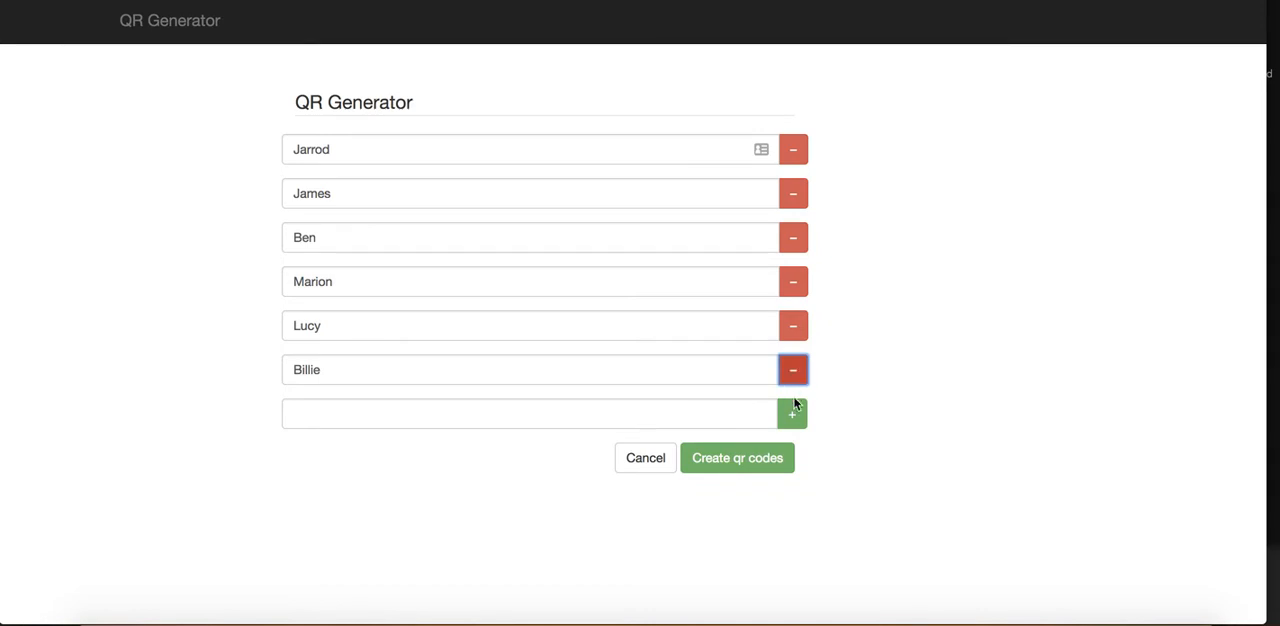
type("Sam")
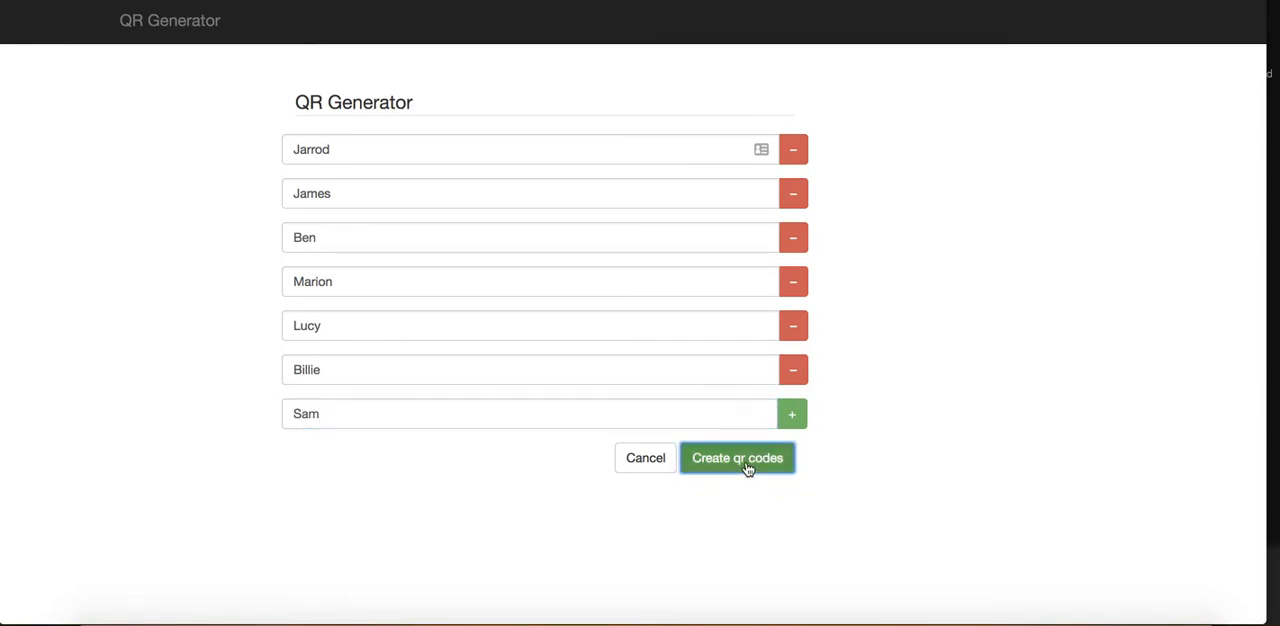
- Generate the QR ID cards for all listed names and view the downloaded cards.pdf
left_click(736, 456)
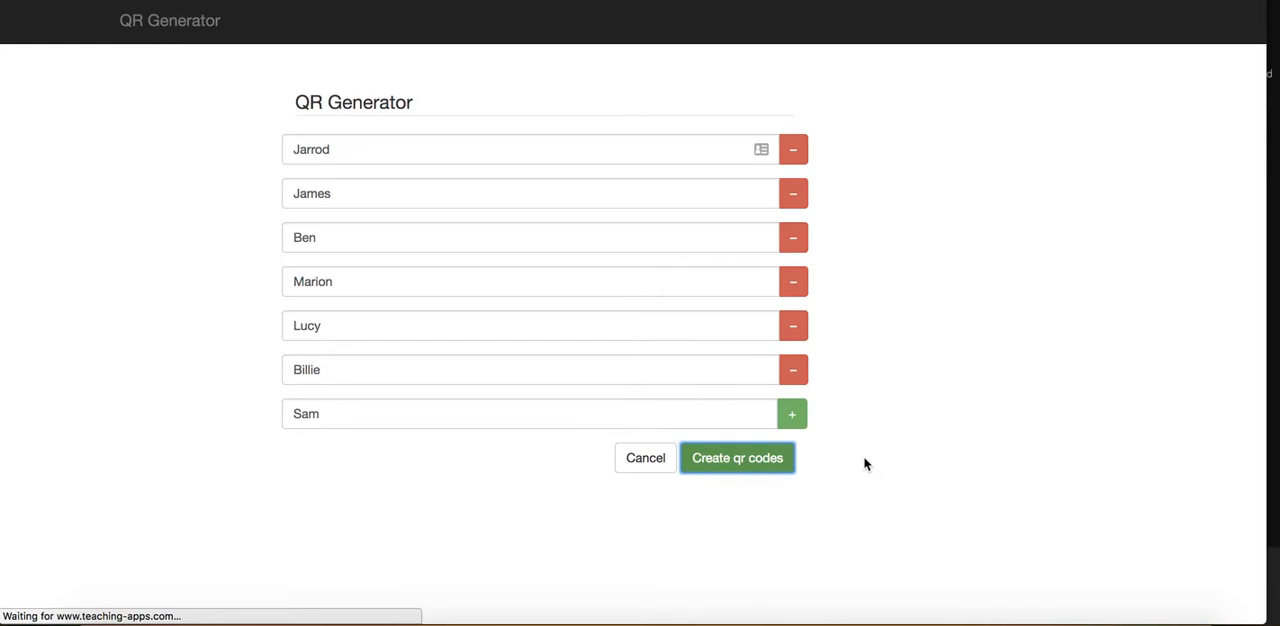
left_click(736, 456)
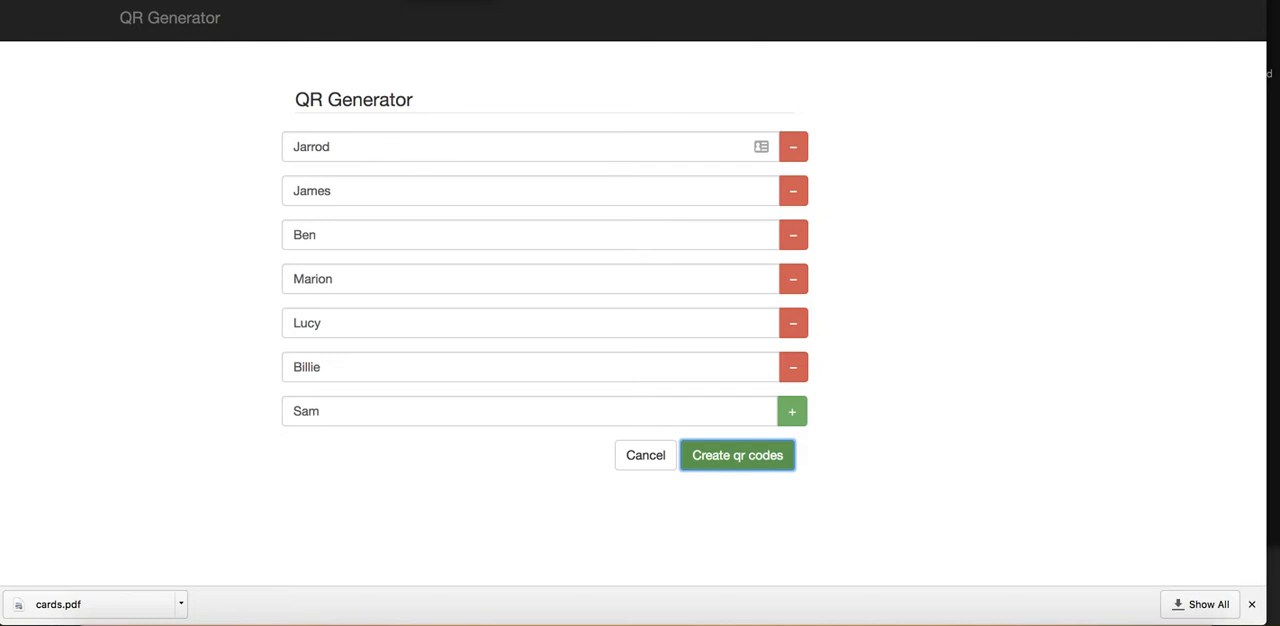
left_click(736, 454)
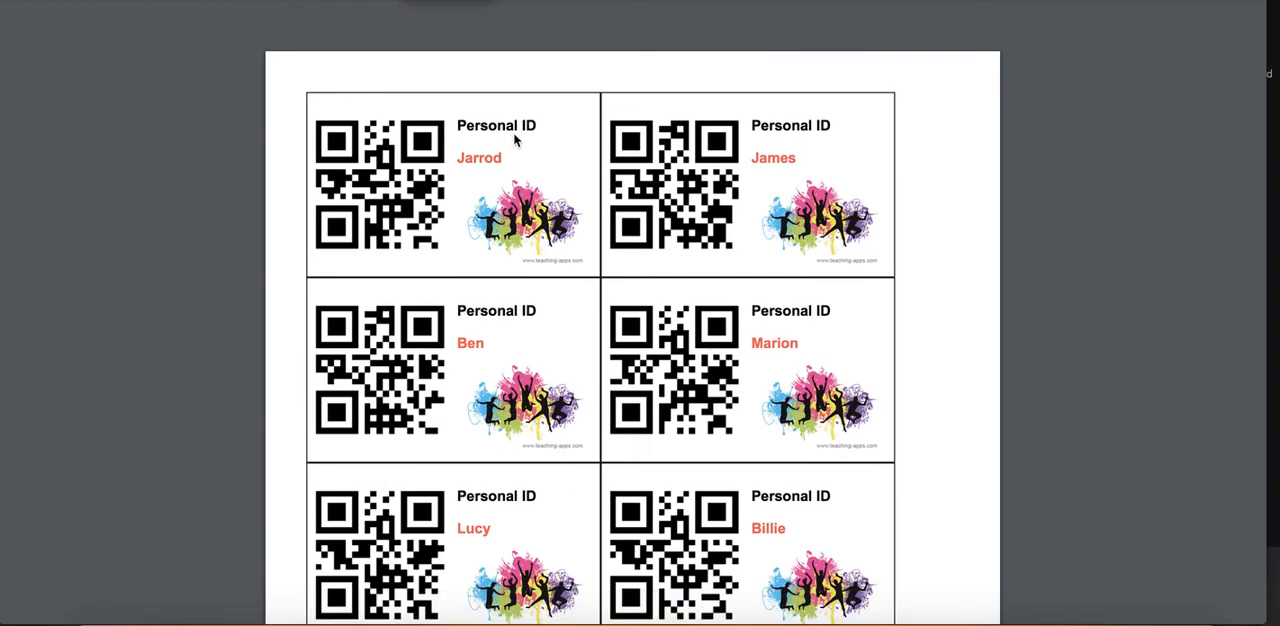
mouse_move(488, 140)
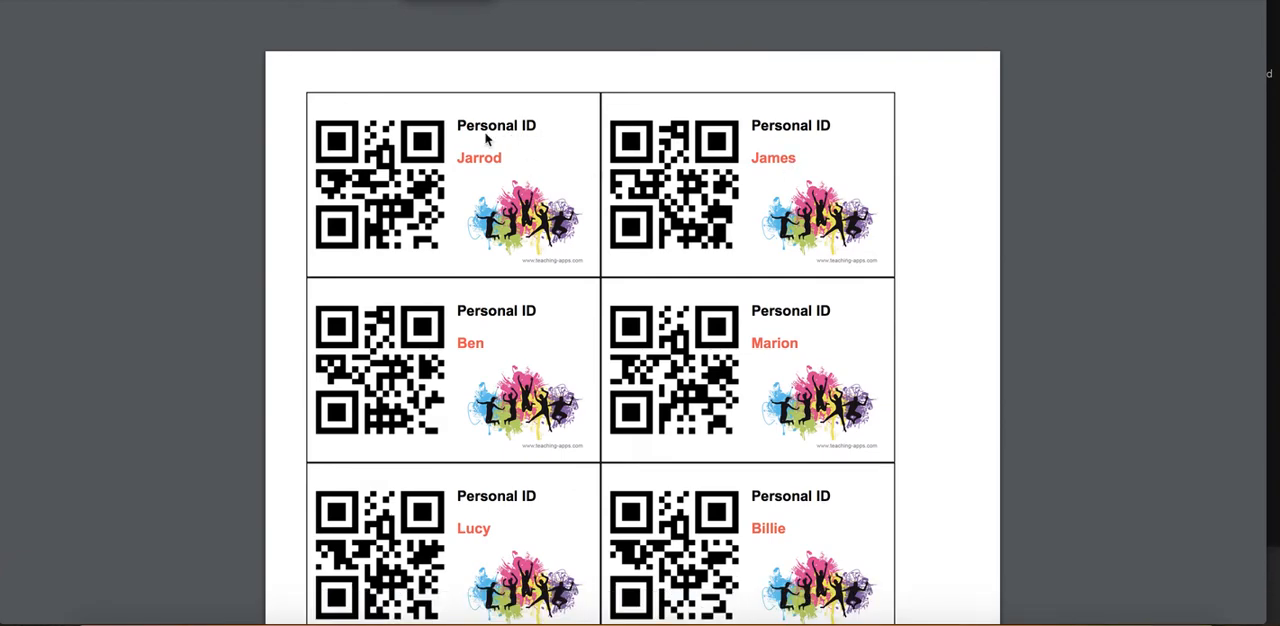
scroll("up", 3)
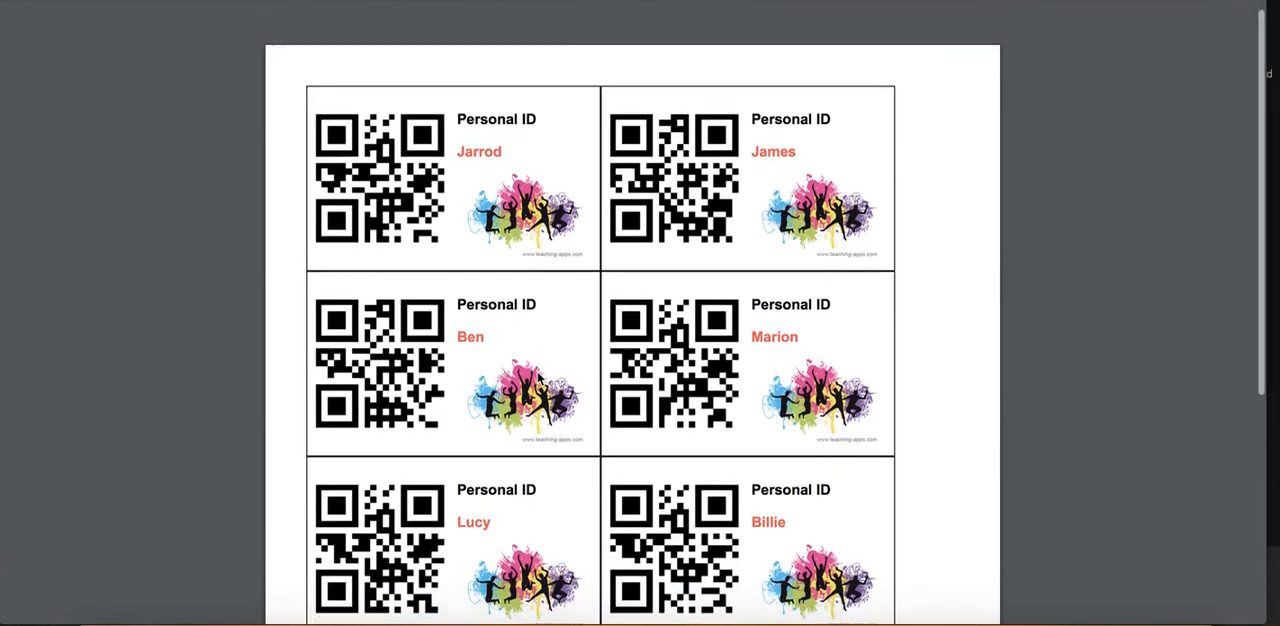
scroll("up", 3)
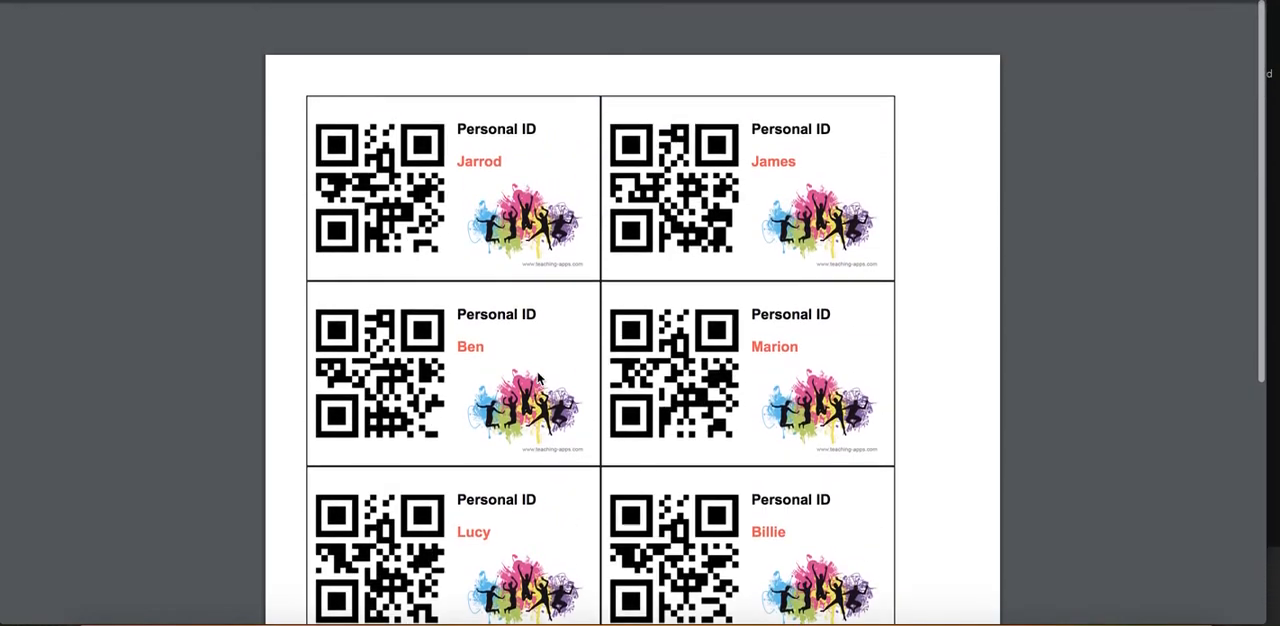
scroll("up", 3)
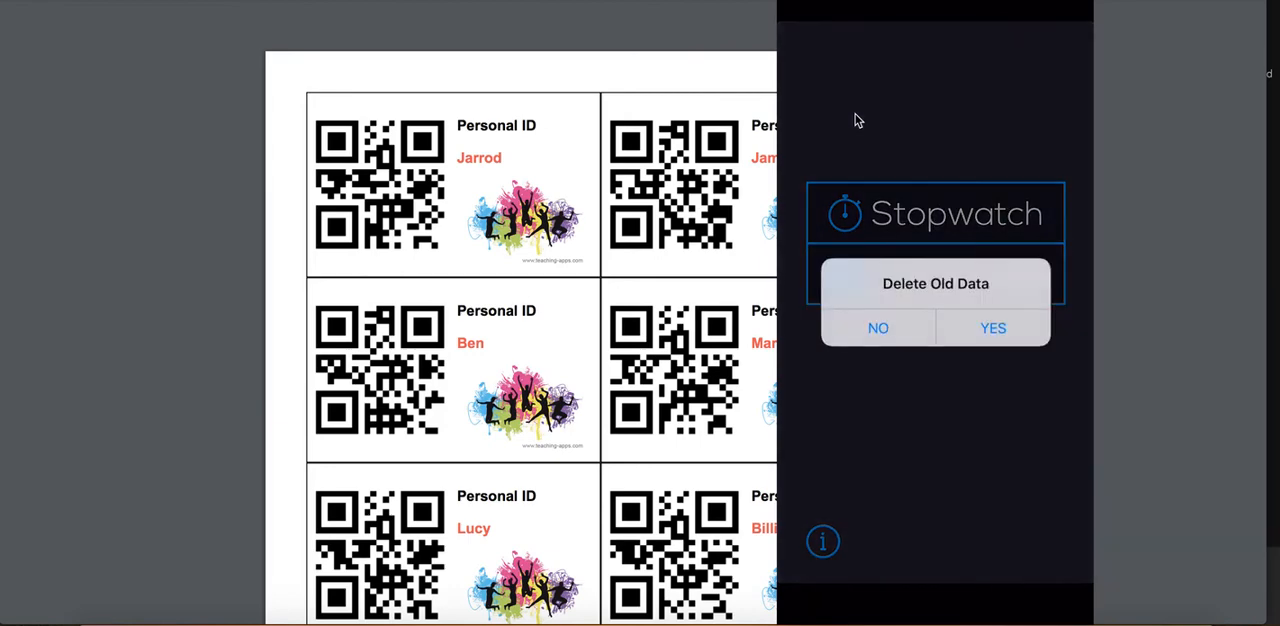
- Confirm deleting old stopwatch data, time the scanned students, then go back to the iTunes Preview page
left_click(992, 328)
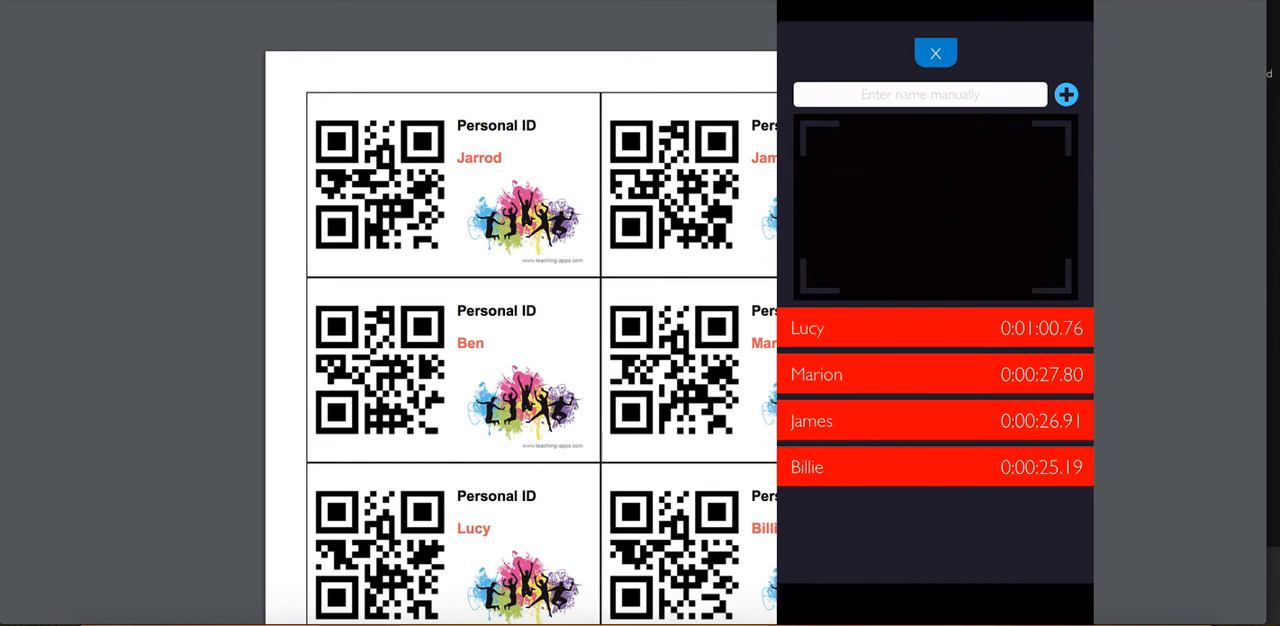
left_click(934, 52)
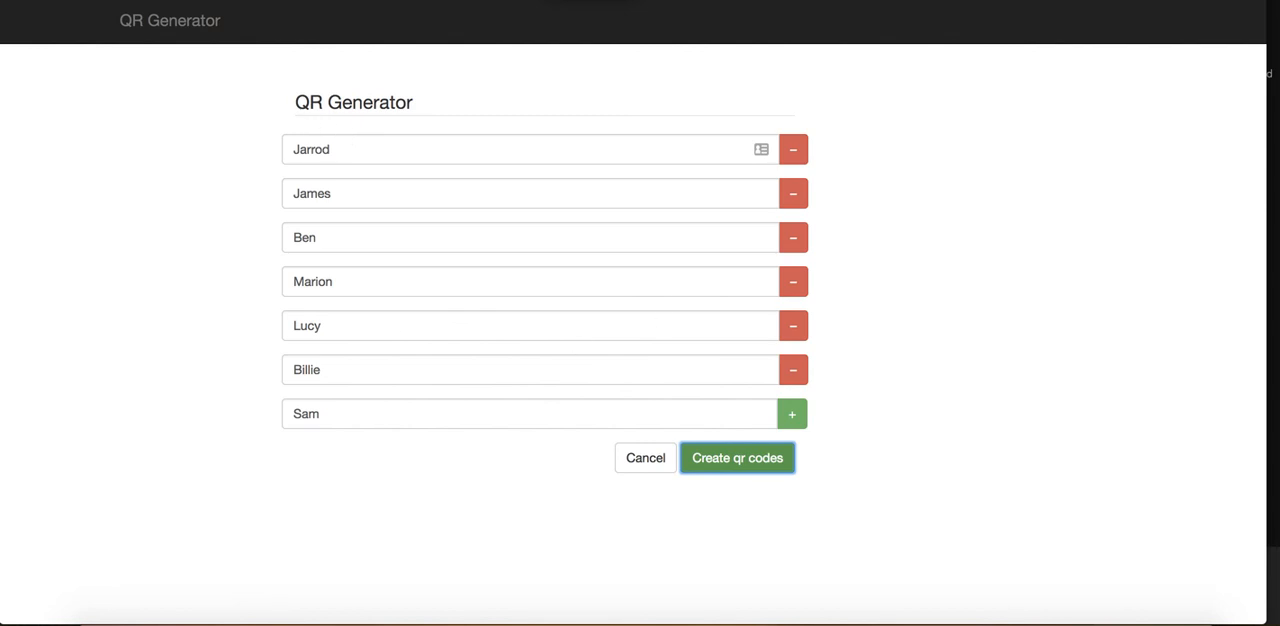
left_click(736, 456)
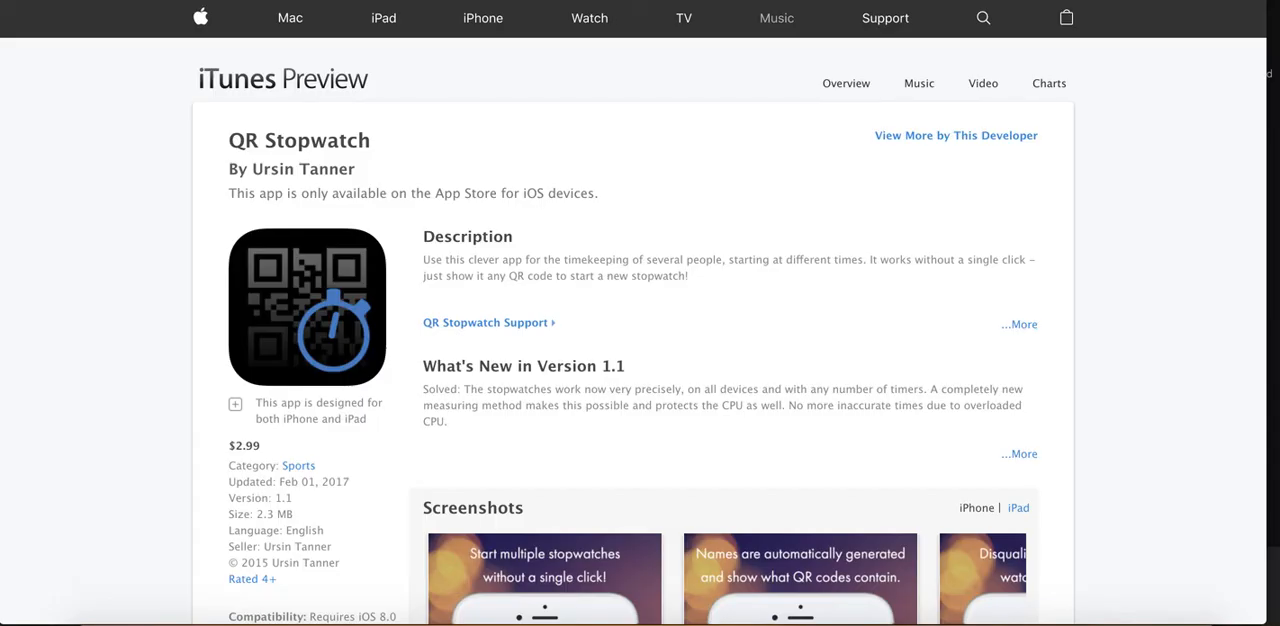